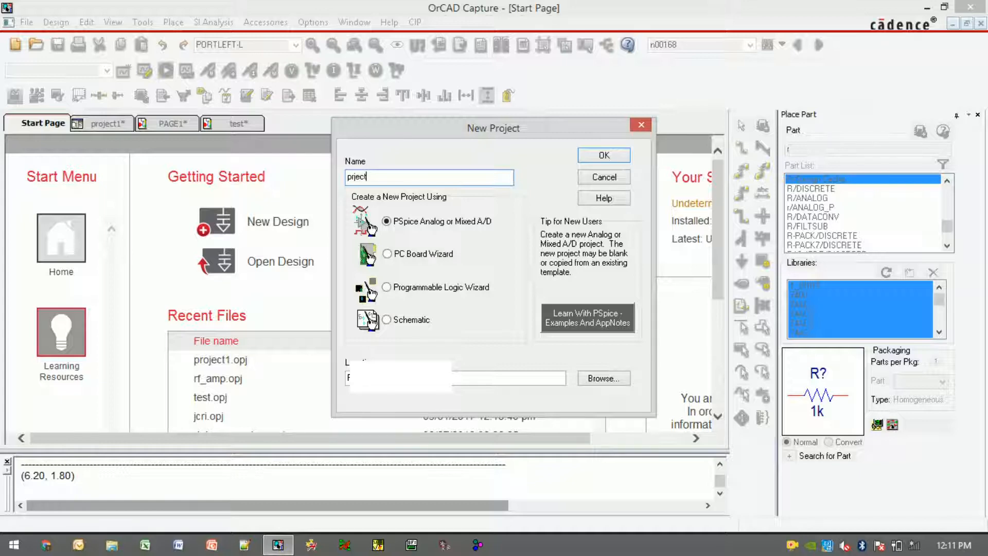
# Create the PSpice Analog project 'prject2' from a blank project.
pyautogui.write('2')
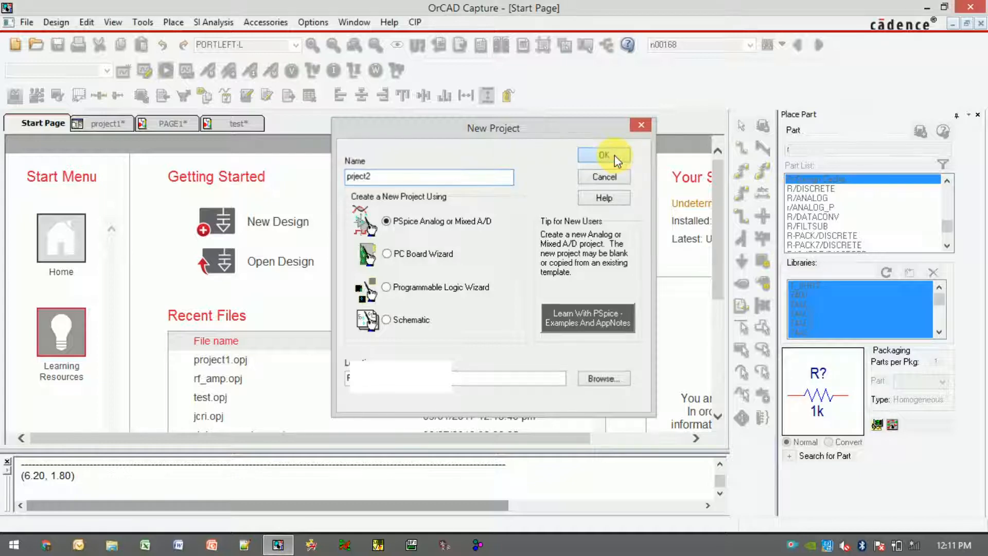
pyautogui.click(604, 155)
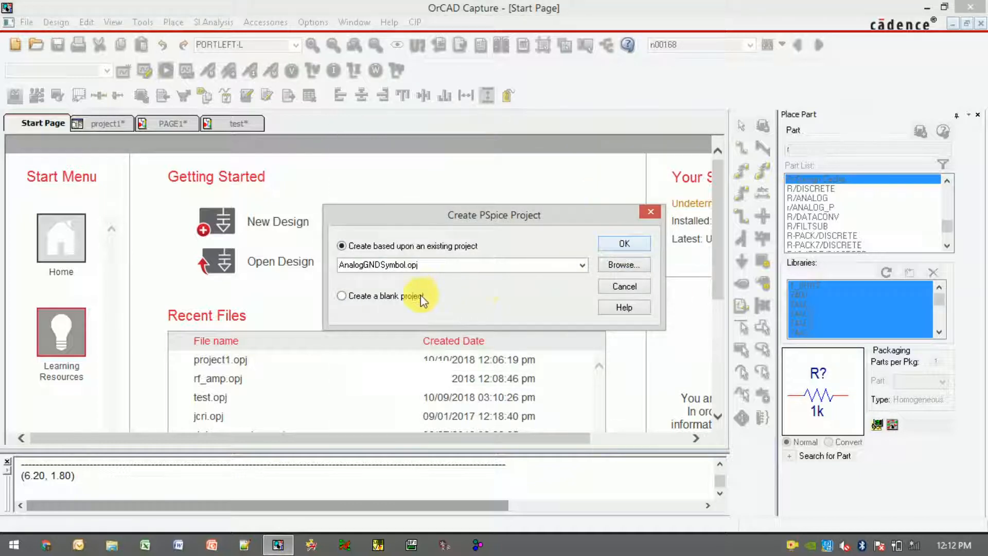
pyautogui.click(624, 243)
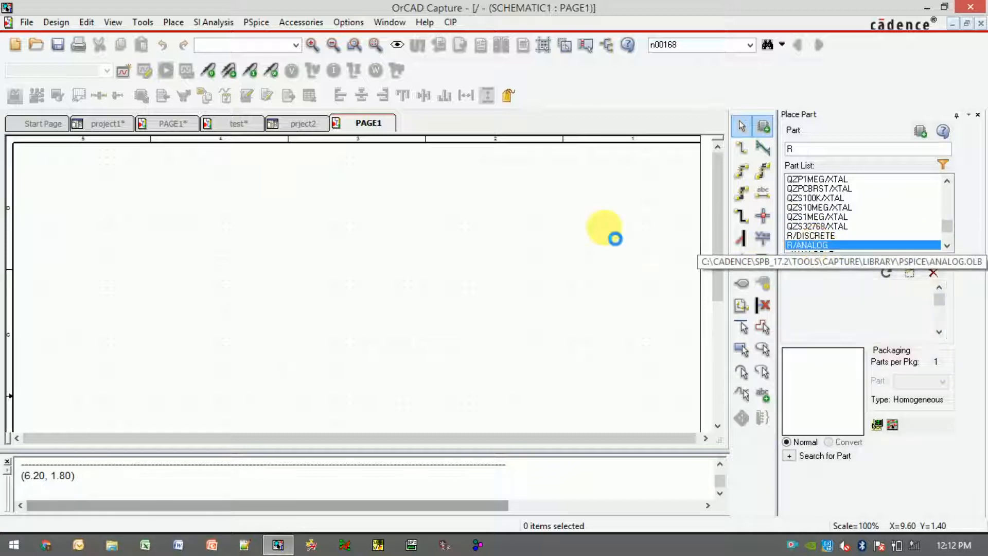
# Place 1k resistors R1 and R2, wire them in series with an input wire, and ground R2.
pyautogui.click(249, 236)
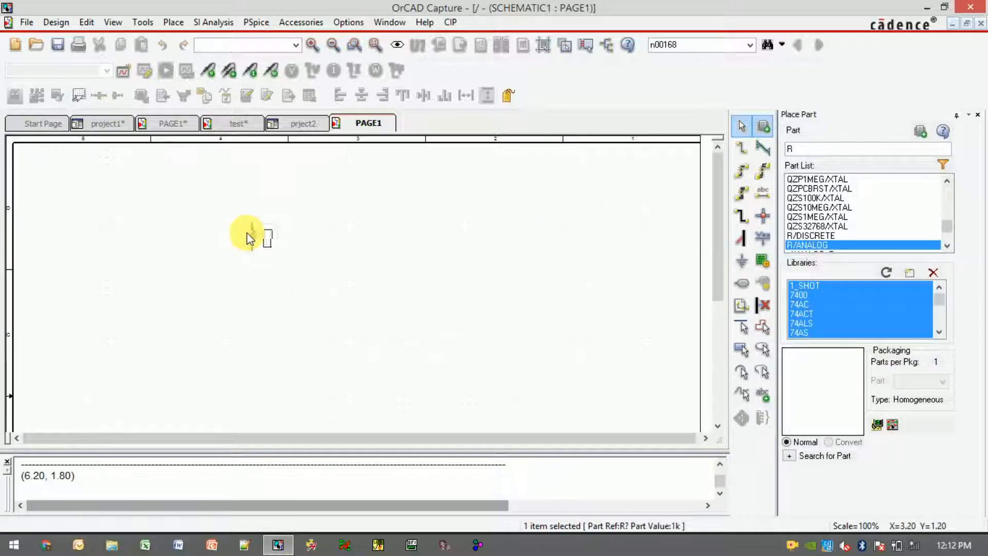
pyautogui.click(259, 324)
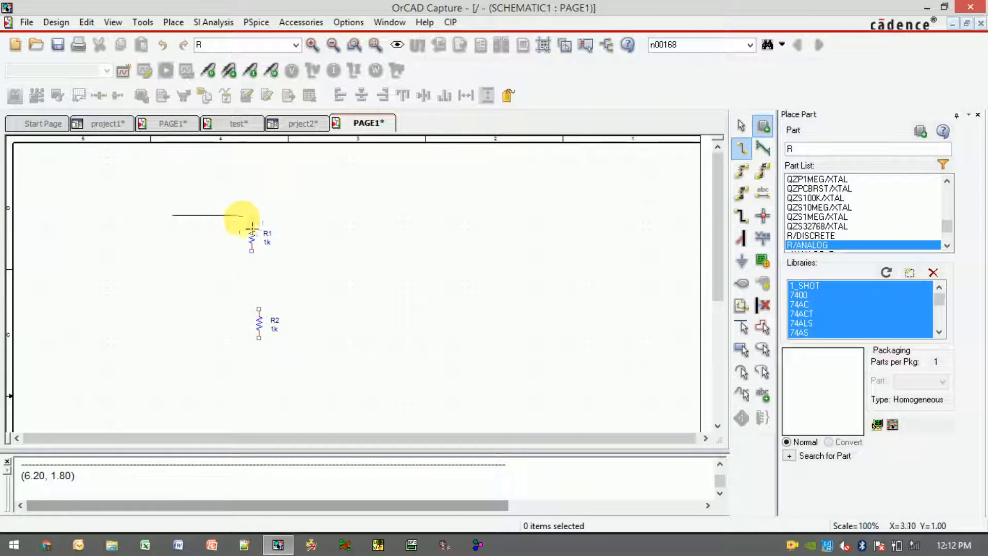
pyautogui.click(251, 218)
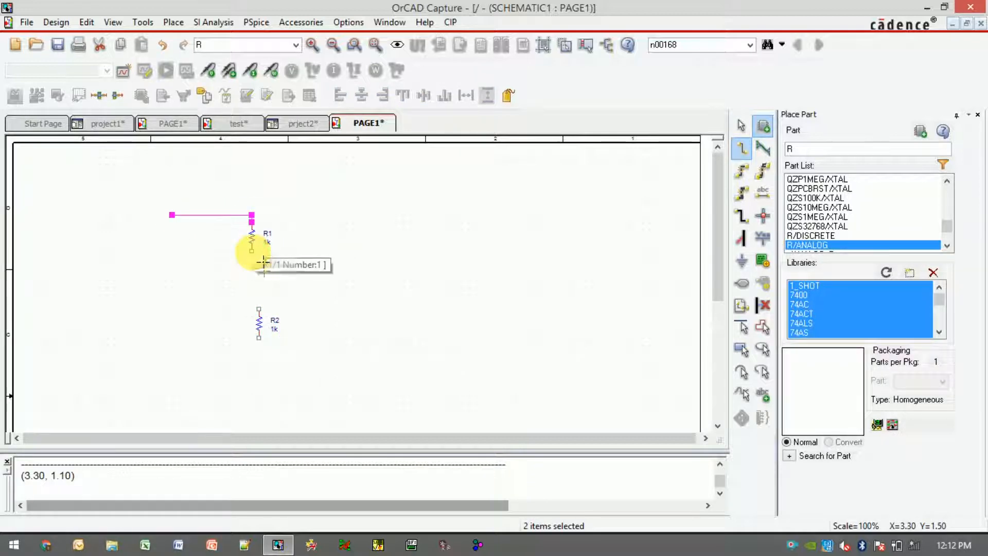
pyautogui.click(315, 299)
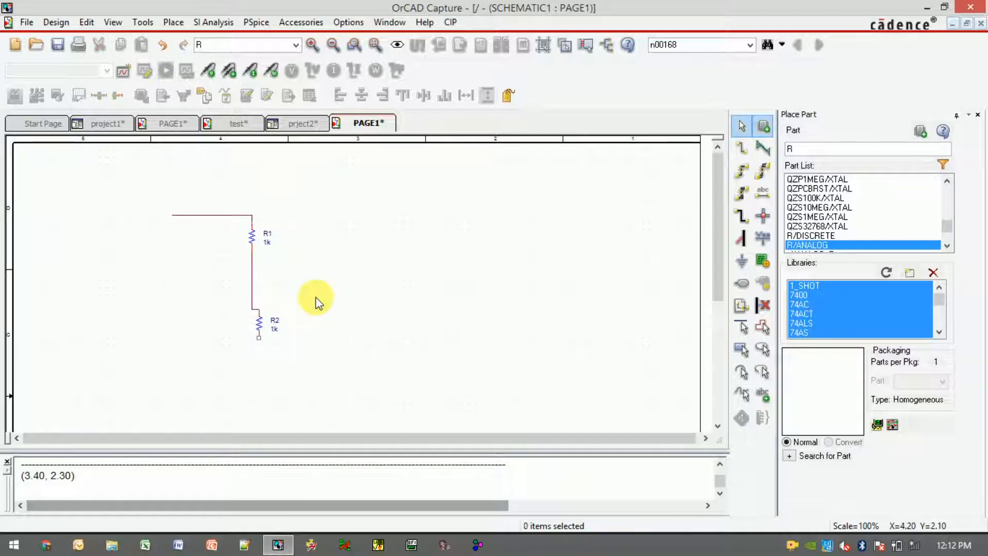
pyautogui.moveTo(265, 347)
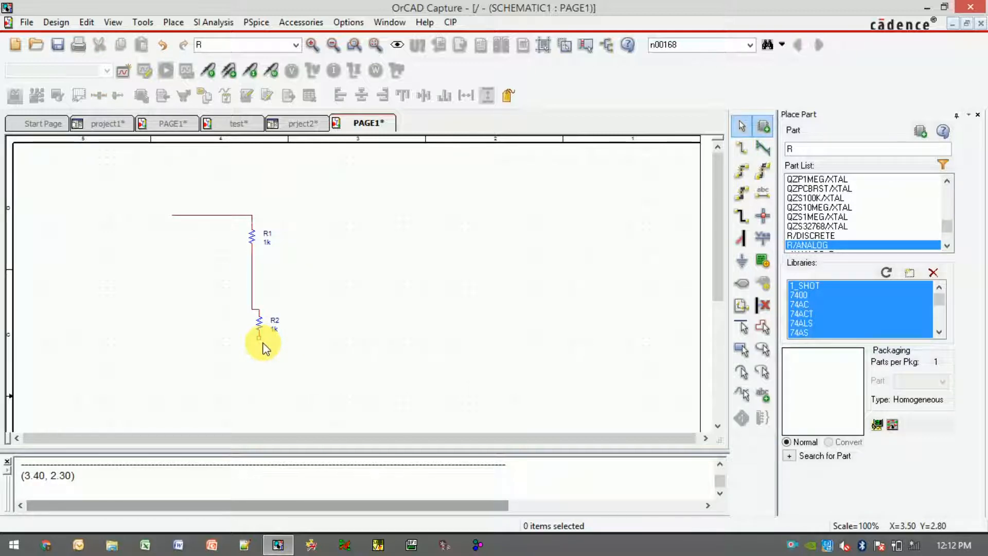
pyautogui.click(741, 261)
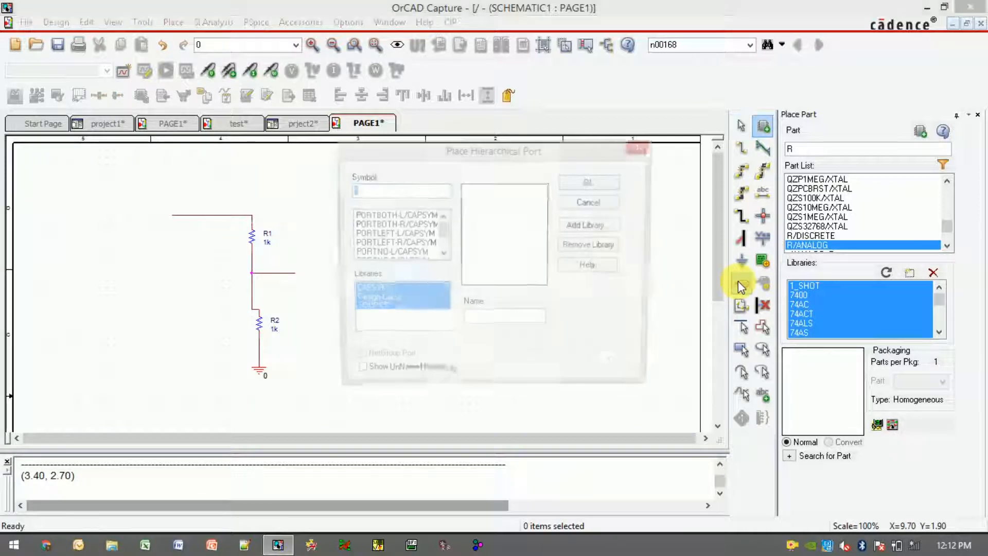
# Place PORTLEFT-L hierarchical ports on the input wire and the middle-node wire.
pyautogui.click(392, 244)
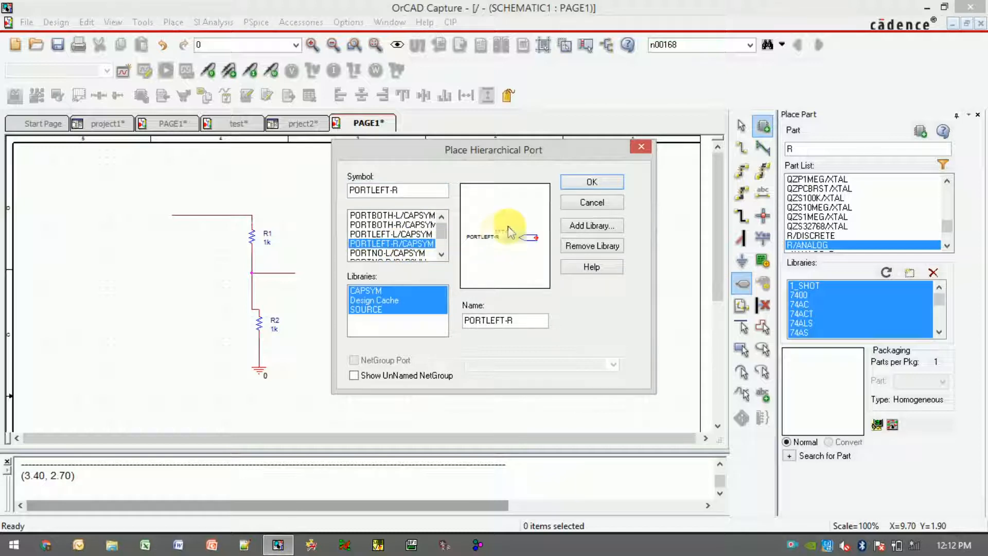
pyautogui.click(390, 234)
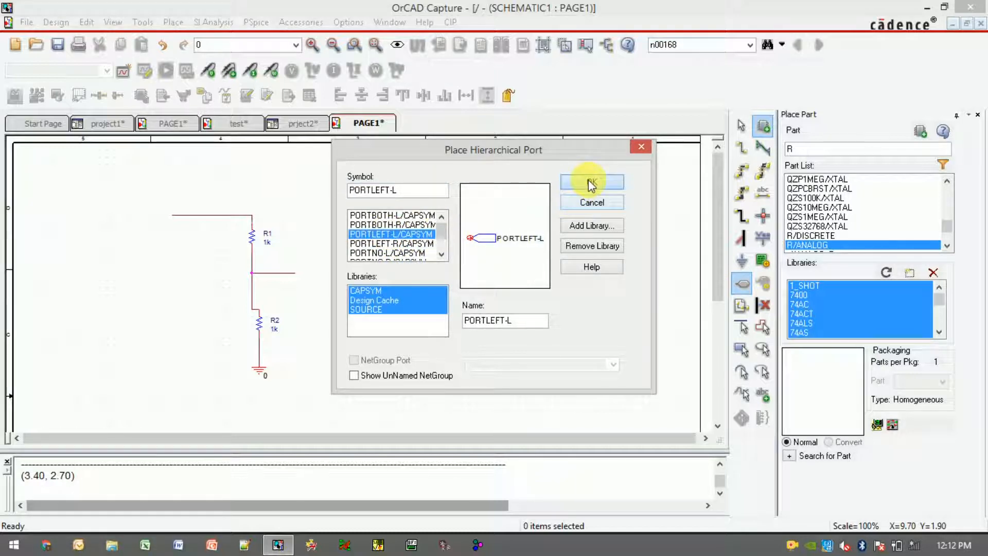
pyautogui.click(590, 182)
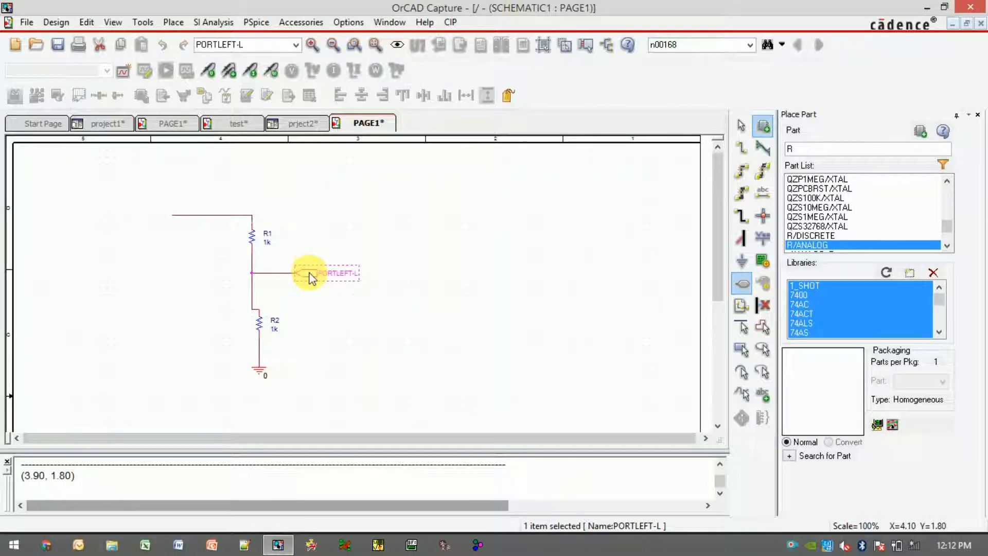
pyautogui.click(164, 216)
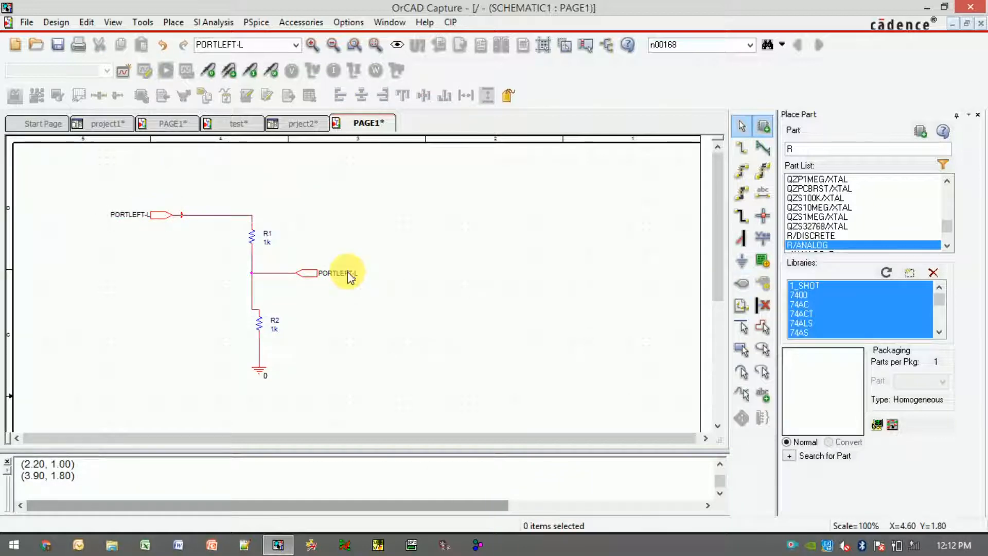
# Name the midpoint port 'out1' and the input port 'in1'.
pyautogui.doubleClick(336, 273)
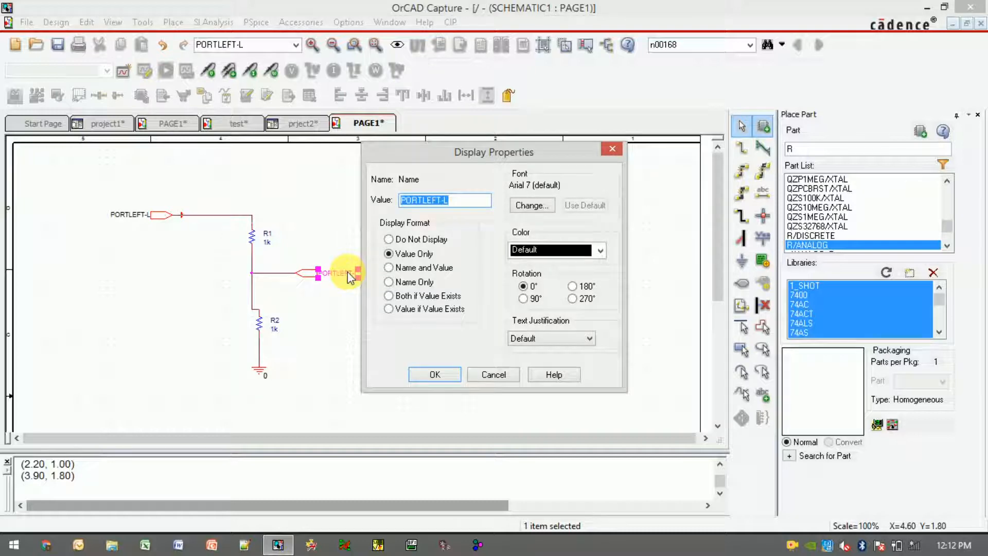
pyautogui.write('in1')
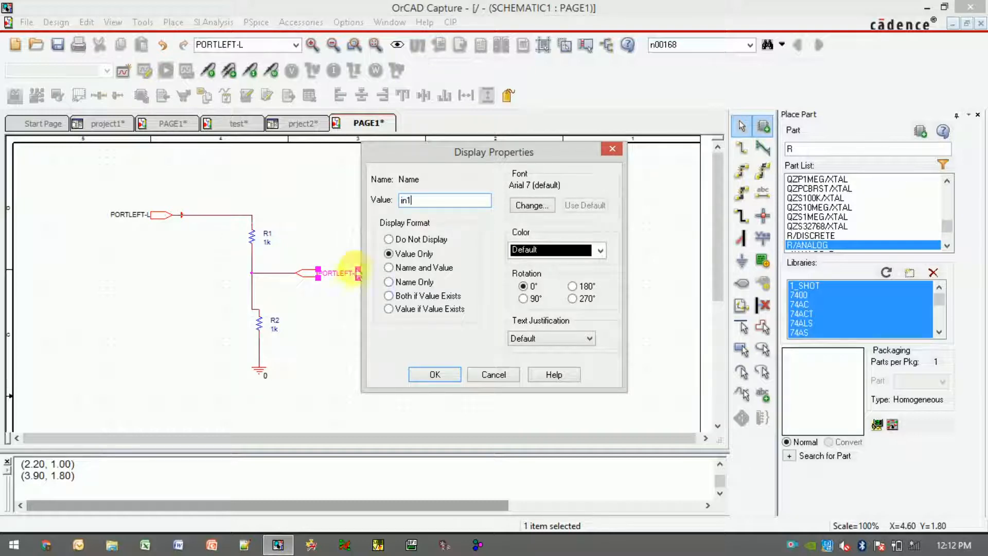
pyautogui.press('Backspace')
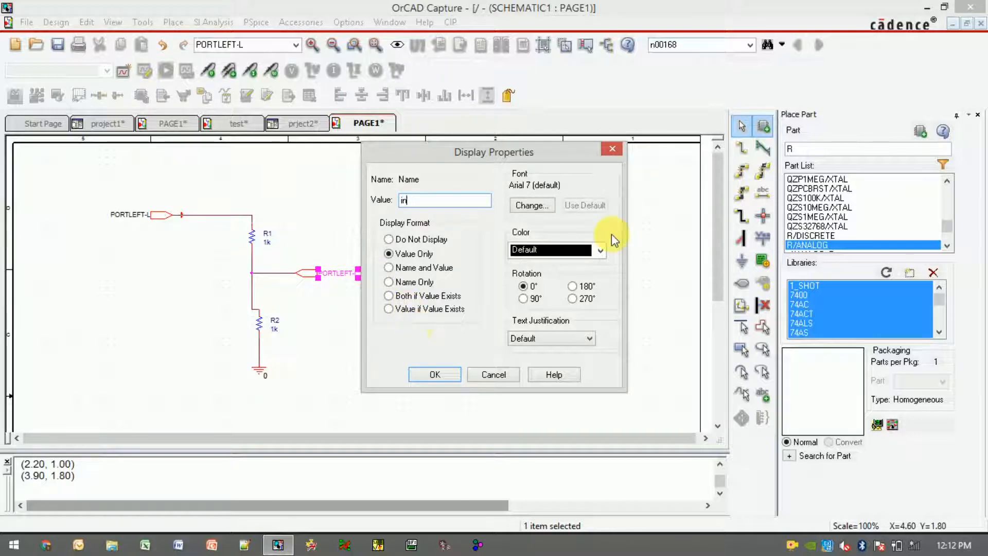
pyautogui.write('out')
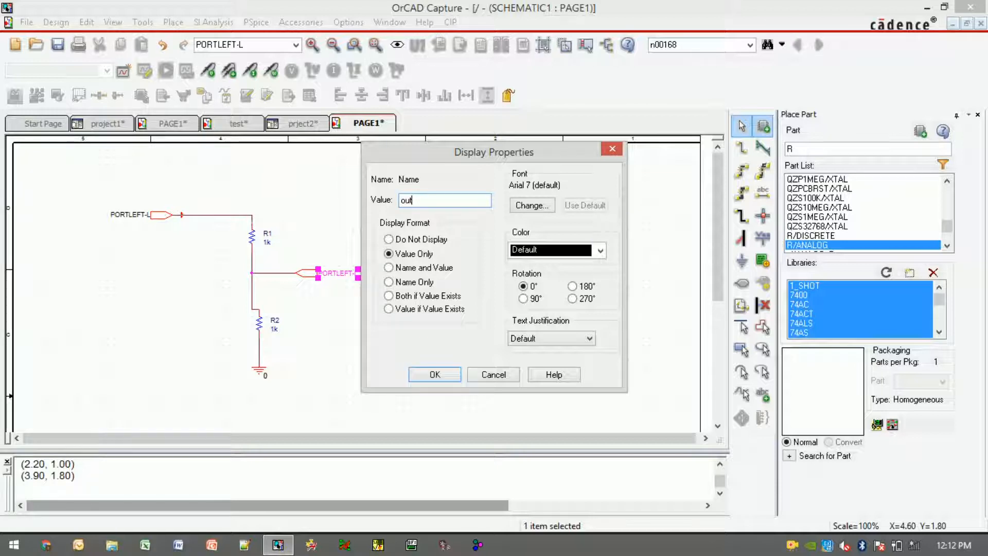
pyautogui.write('1')
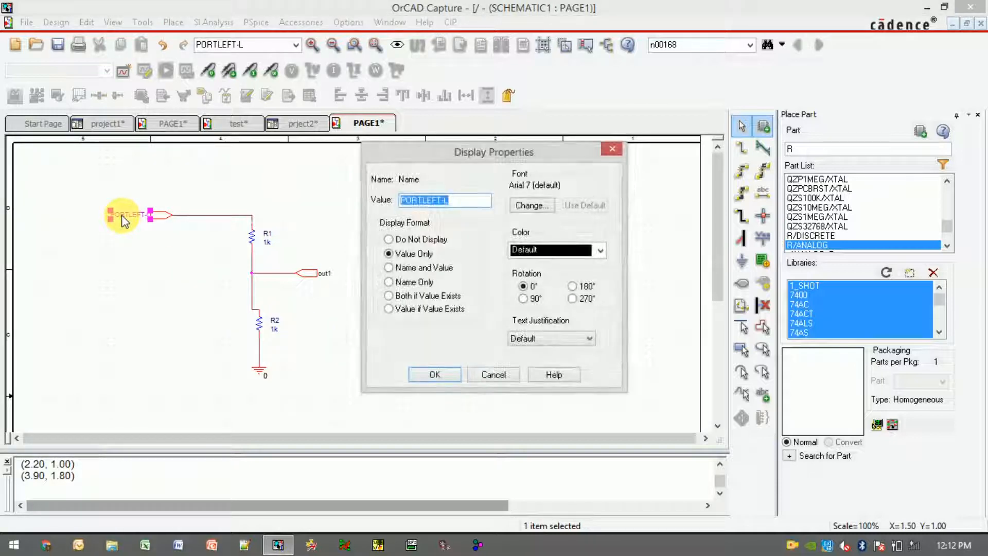
pyautogui.write('in1')
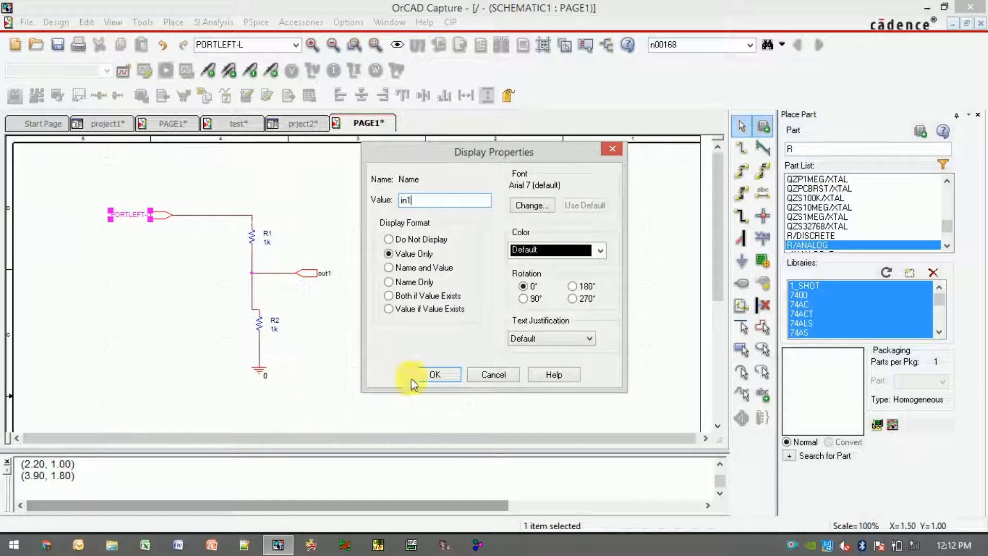
pyautogui.click(434, 374)
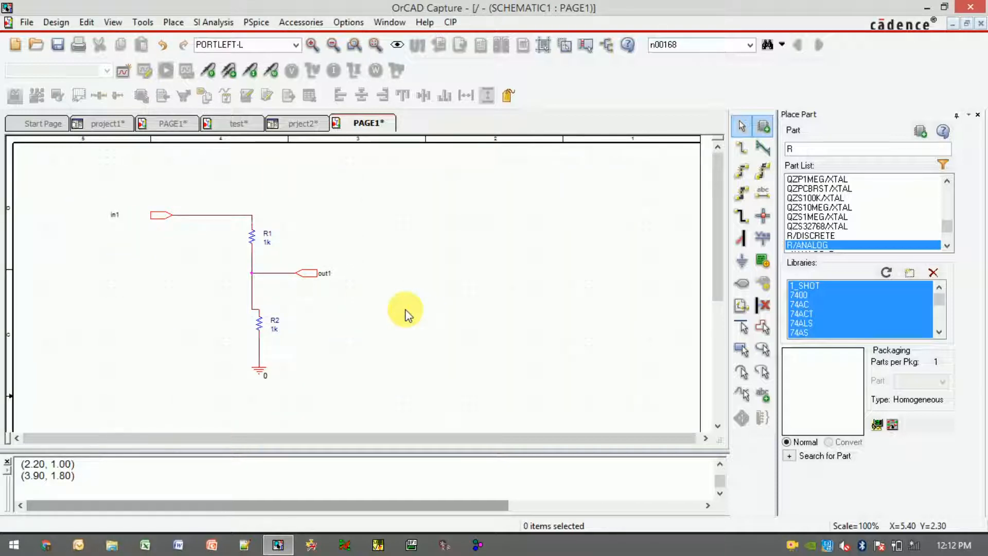
pyautogui.moveTo(264, 263)
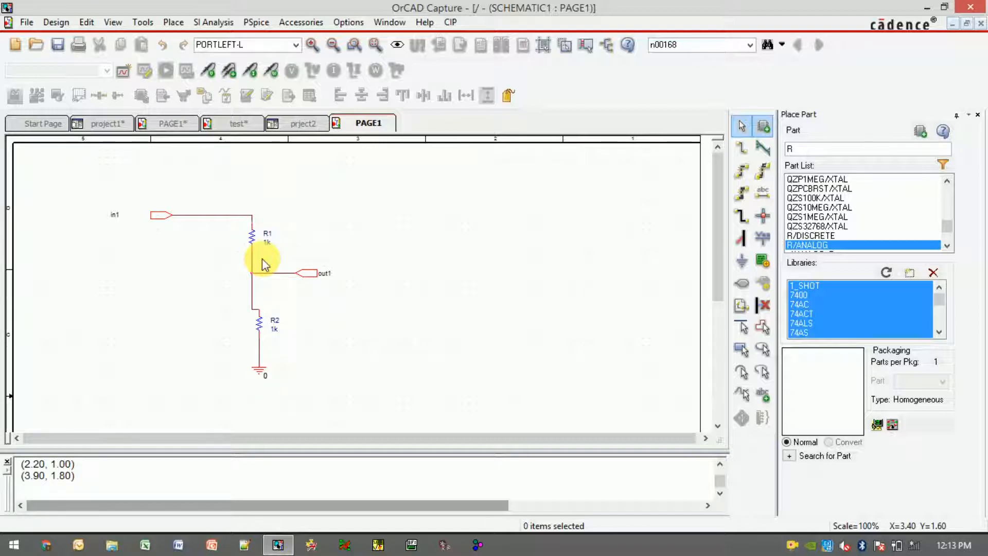
# Expand prject2.dsn in the project tree, then return to the other design's PAGE1.
pyautogui.click(304, 123)
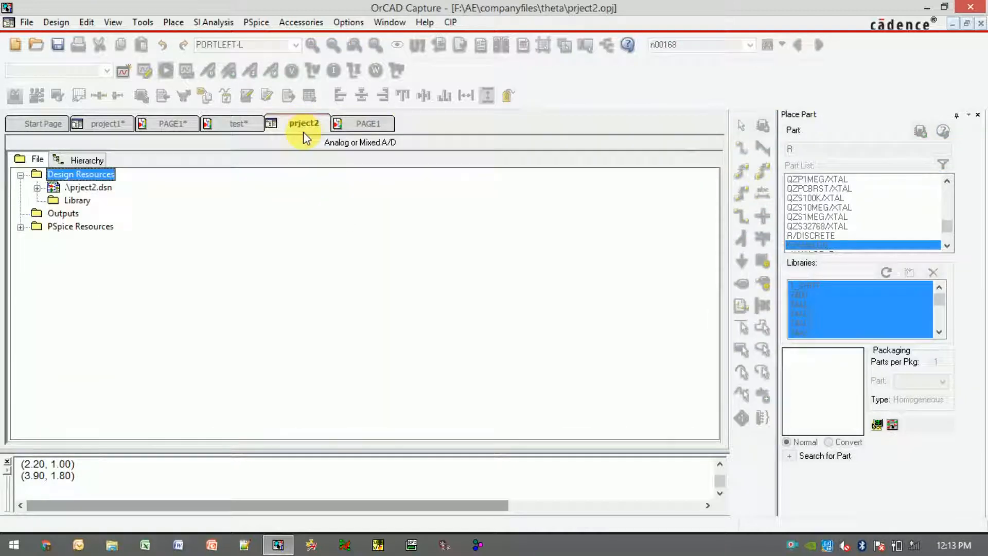
pyautogui.click(37, 187)
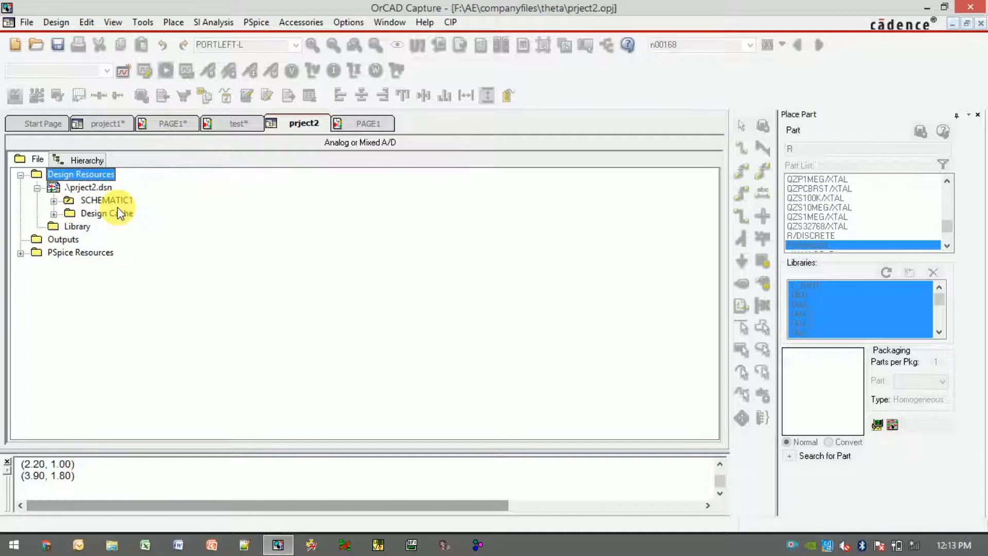
pyautogui.doubleClick(107, 200)
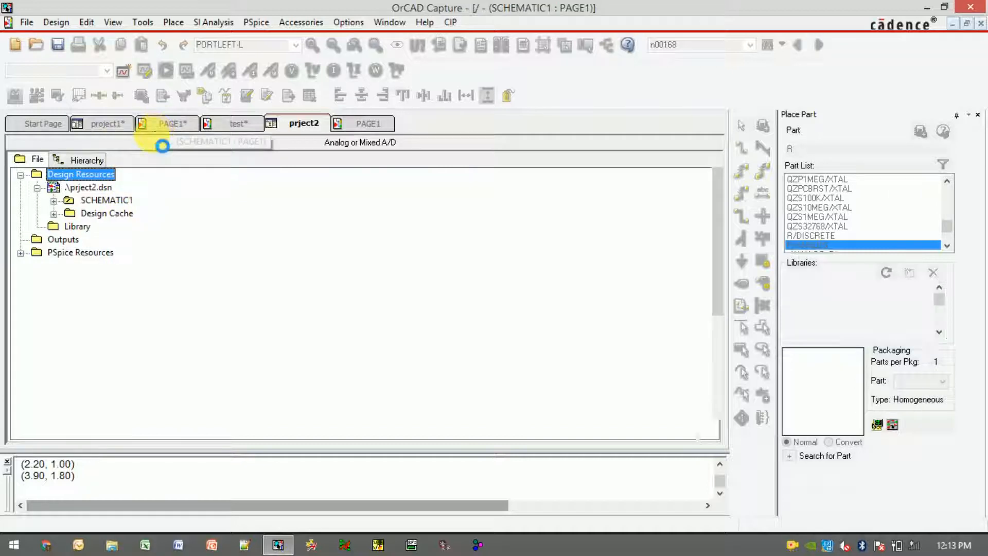
pyautogui.click(172, 123)
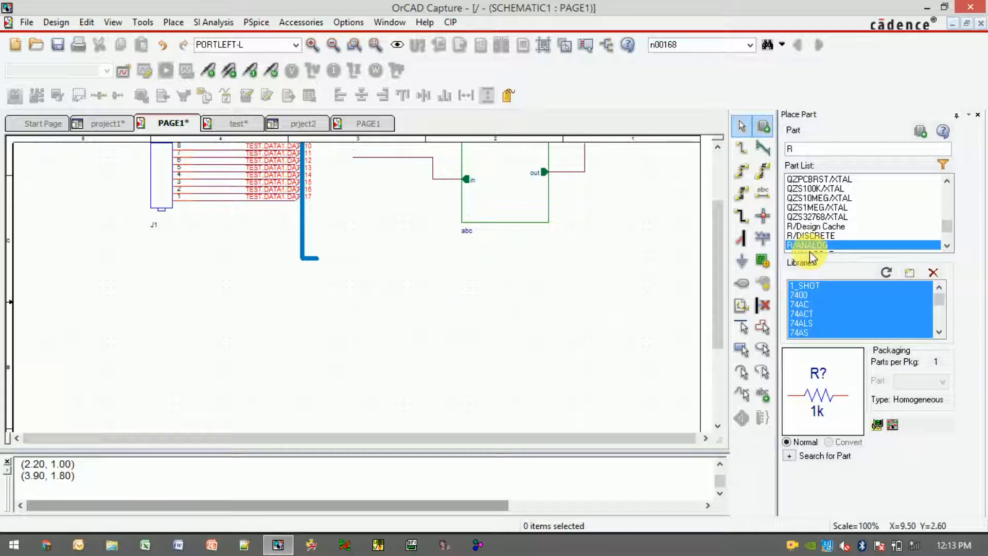
# Start a hierarchical block with reference 'try', Schematic View type, implementation SCHEMATIC1.
pyautogui.click(761, 261)
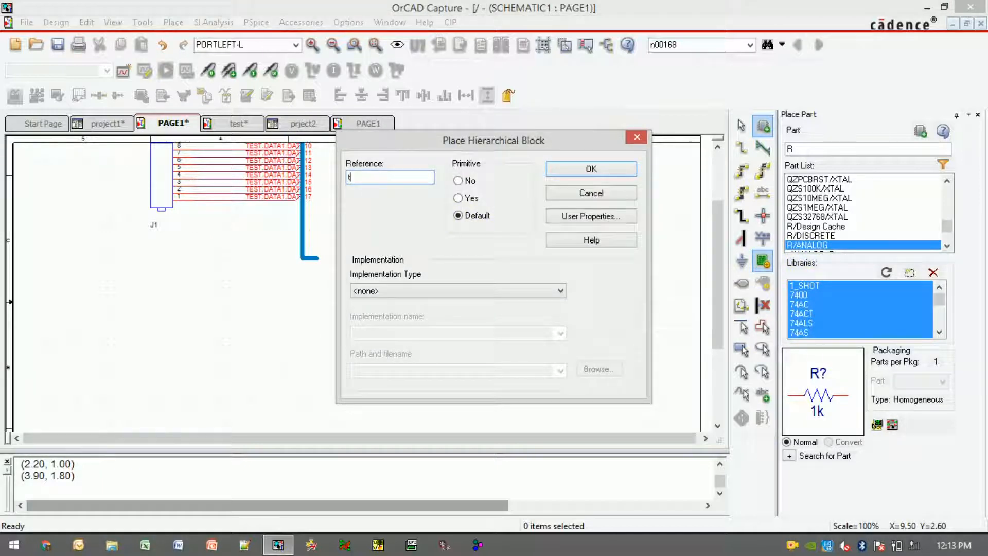
pyautogui.write('try')
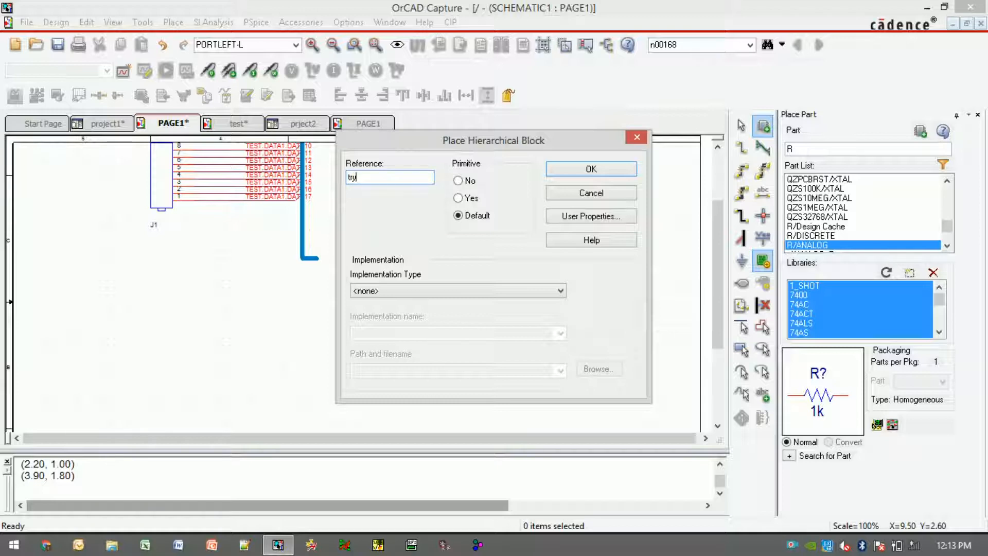
pyautogui.click(558, 290)
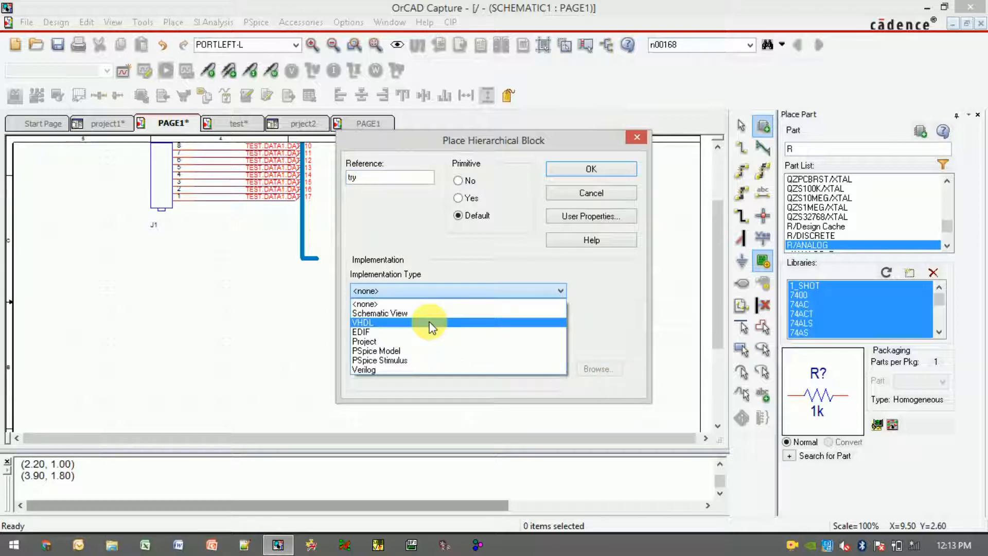
pyautogui.click(380, 313)
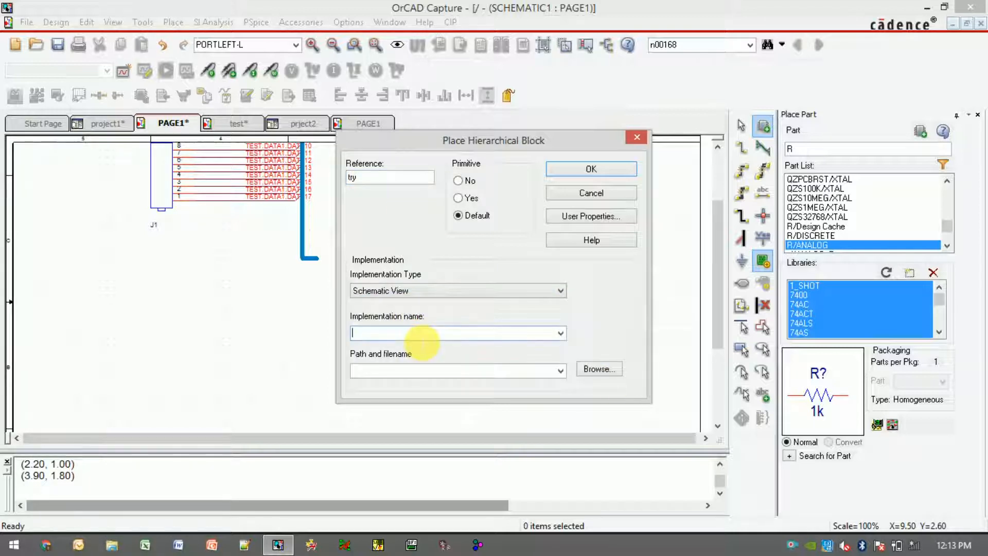
pyautogui.write('S')
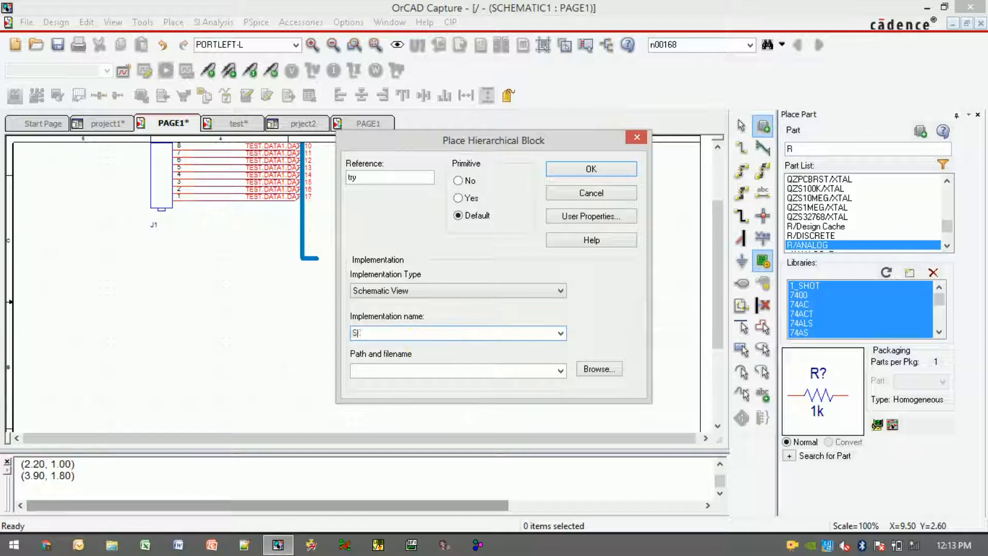
pyautogui.write('CHE')
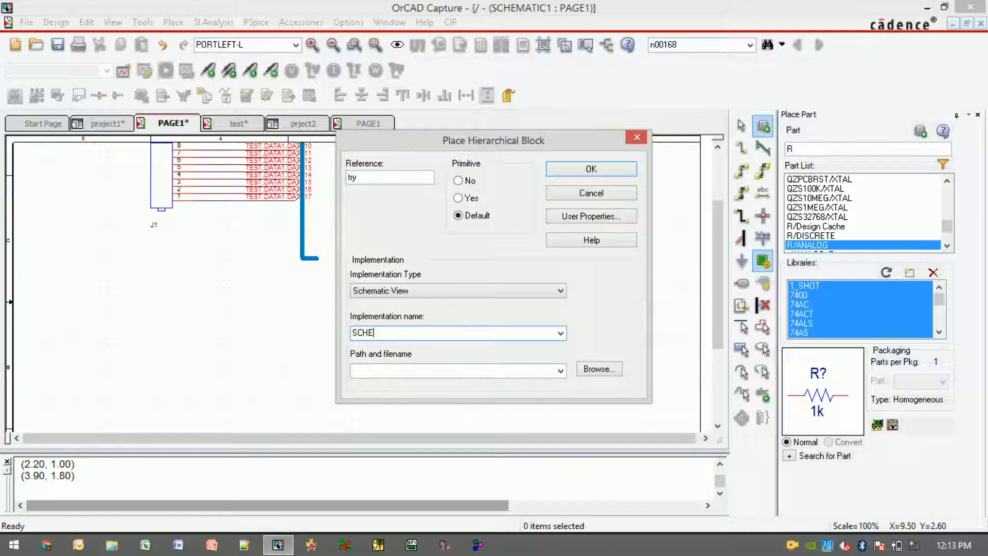
pyautogui.write('MATI')
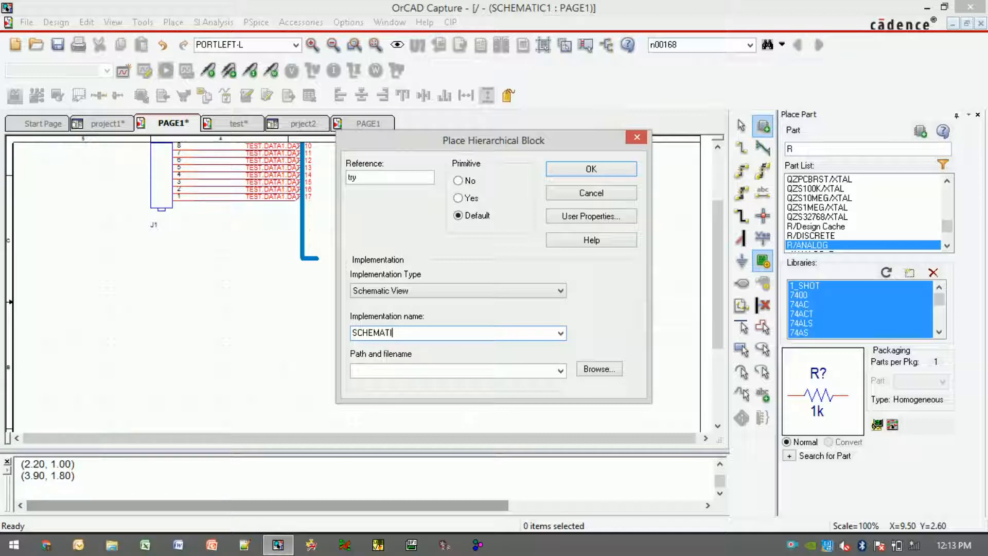
pyautogui.write('C1')
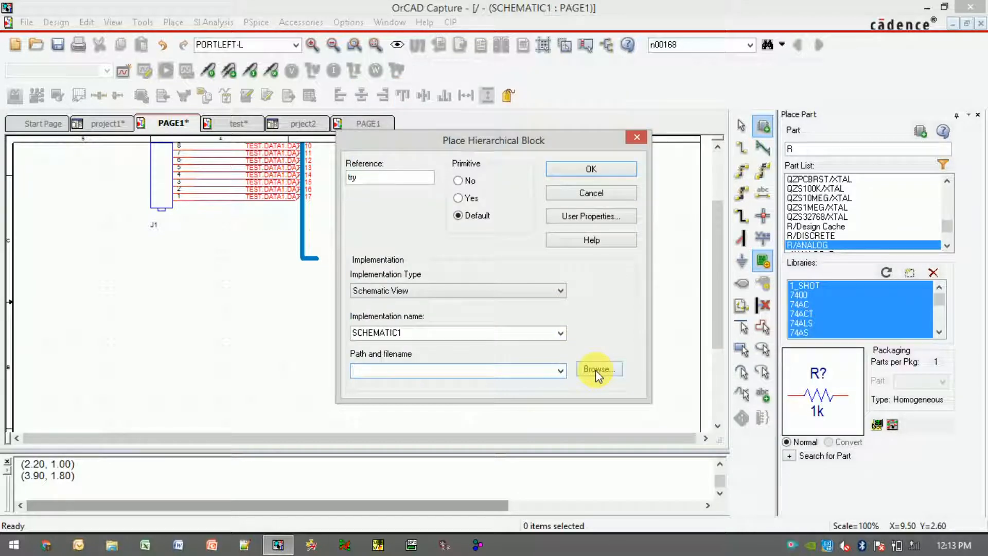
pyautogui.moveTo(514, 362)
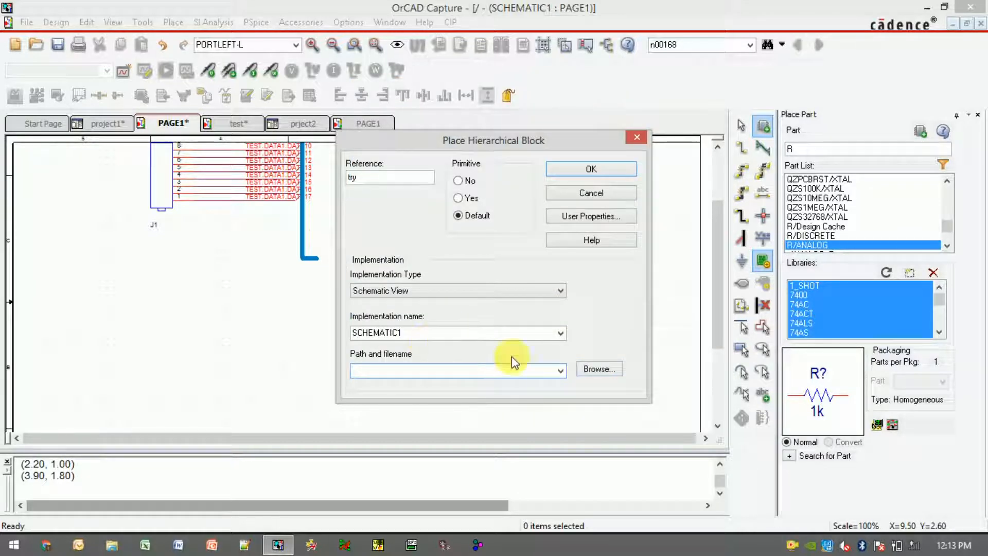
# Set the block's path to the PRJECT2 Capture design in Desktop > companyfiles.
pyautogui.click(604, 380)
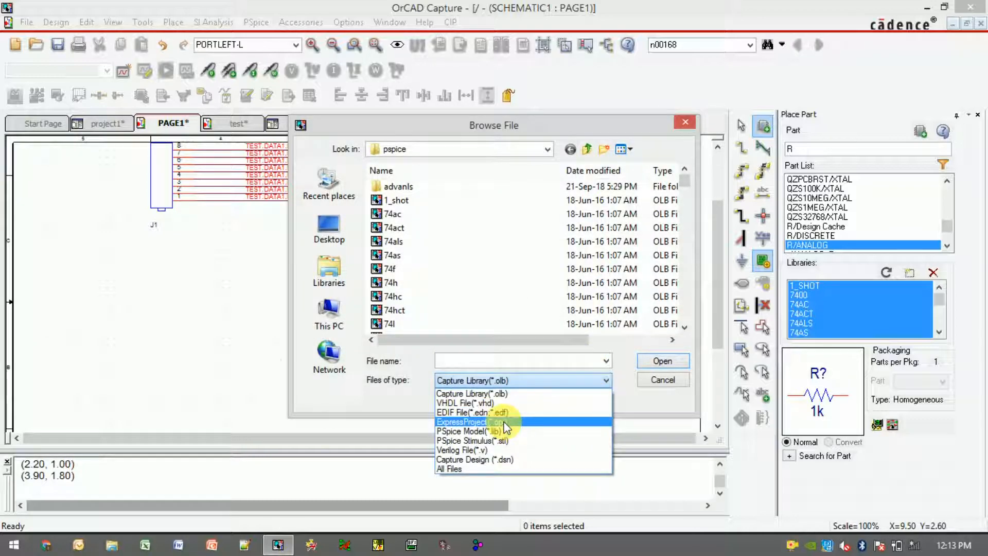
pyautogui.moveTo(511, 460)
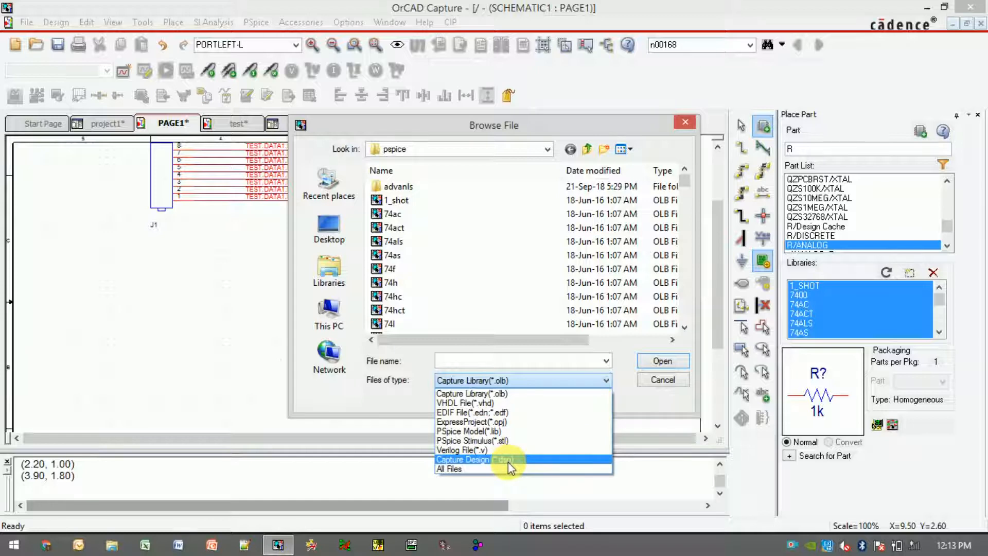
pyautogui.click(463, 459)
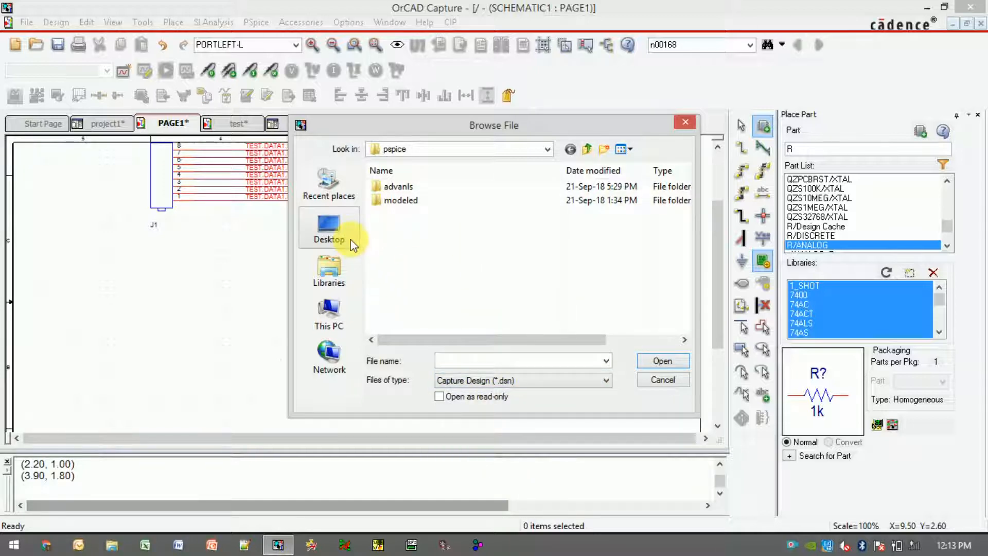
pyautogui.click(328, 228)
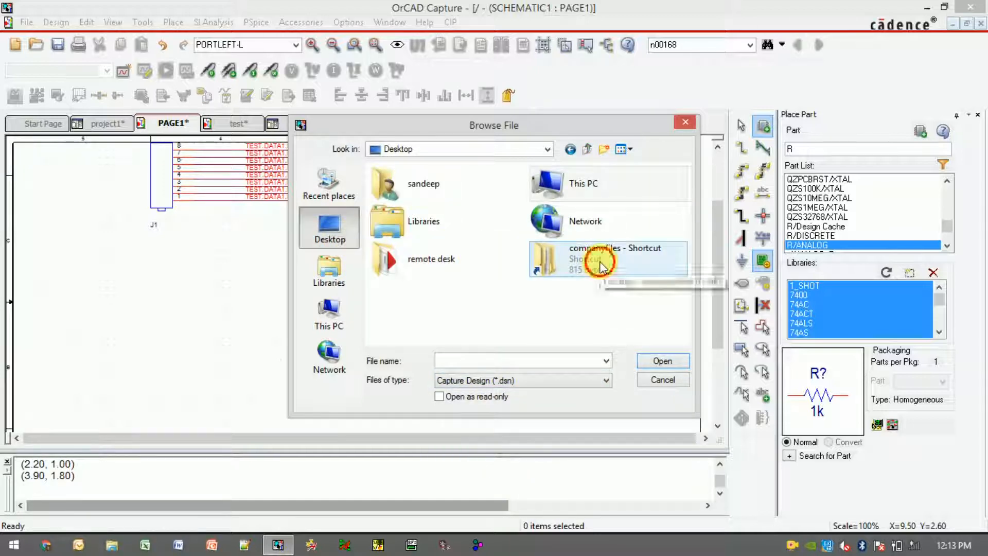
pyautogui.doubleClick(606, 259)
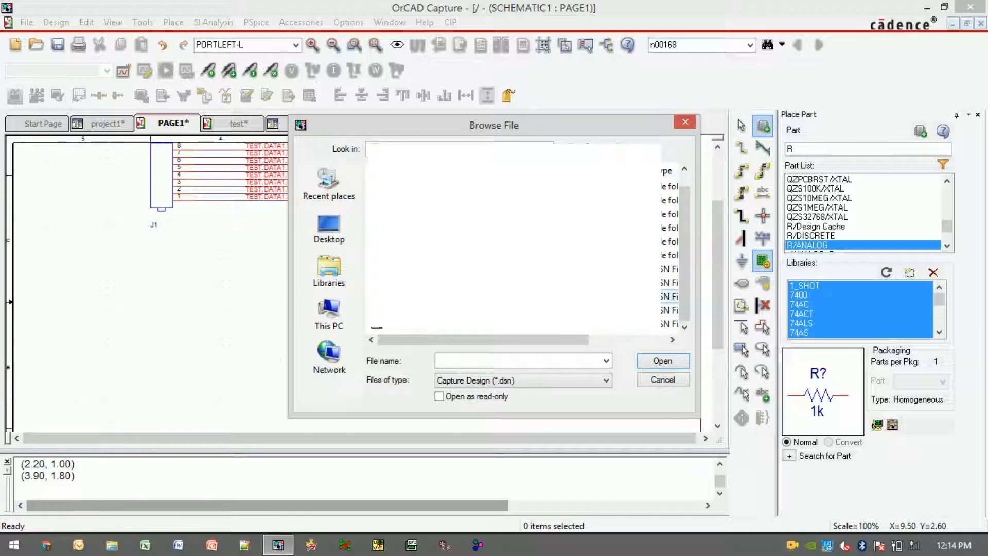
pyautogui.write('PRJECT2')
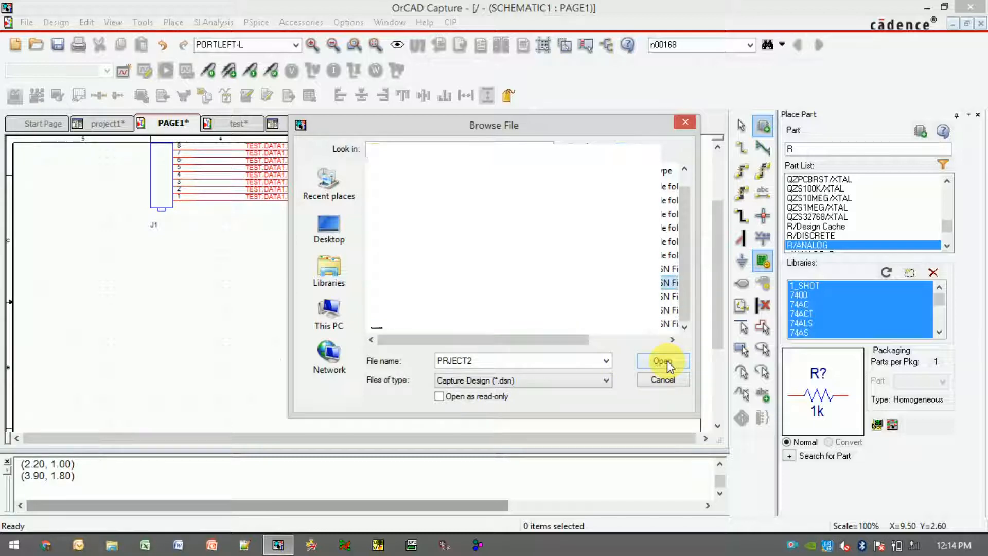
pyautogui.click(662, 361)
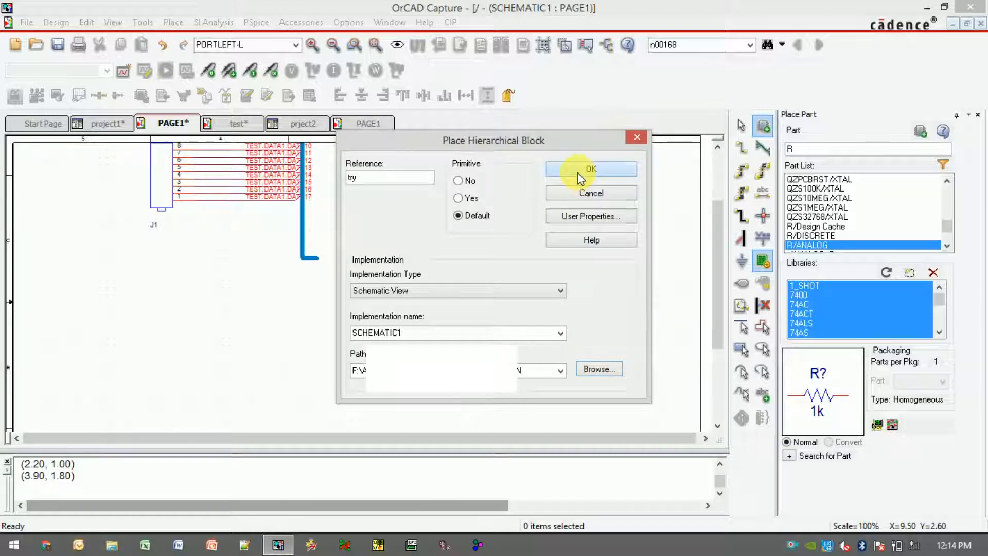
# Place the try block with in1/out1 pins on PAGE1 and close the prject2 project.
pyautogui.click(590, 168)
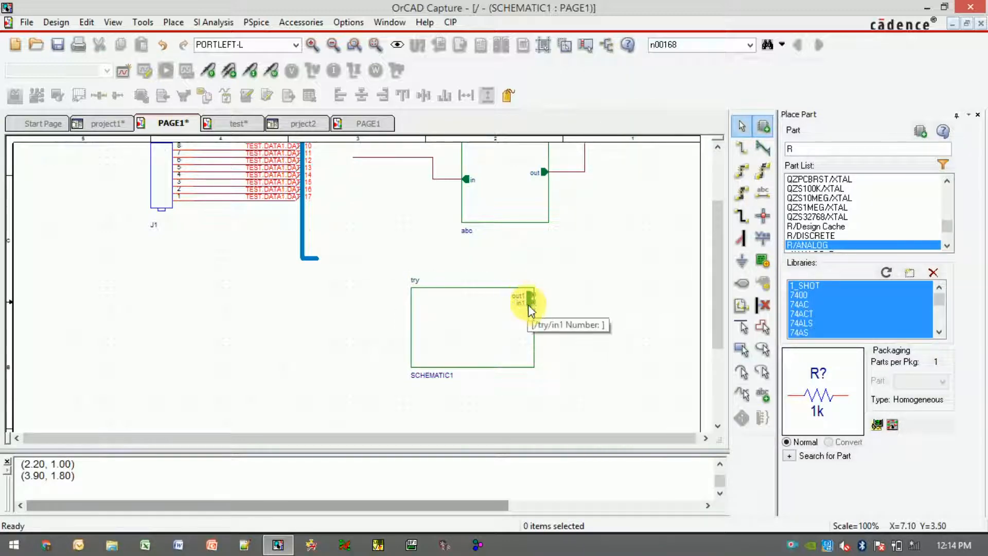
pyautogui.moveTo(398, 239)
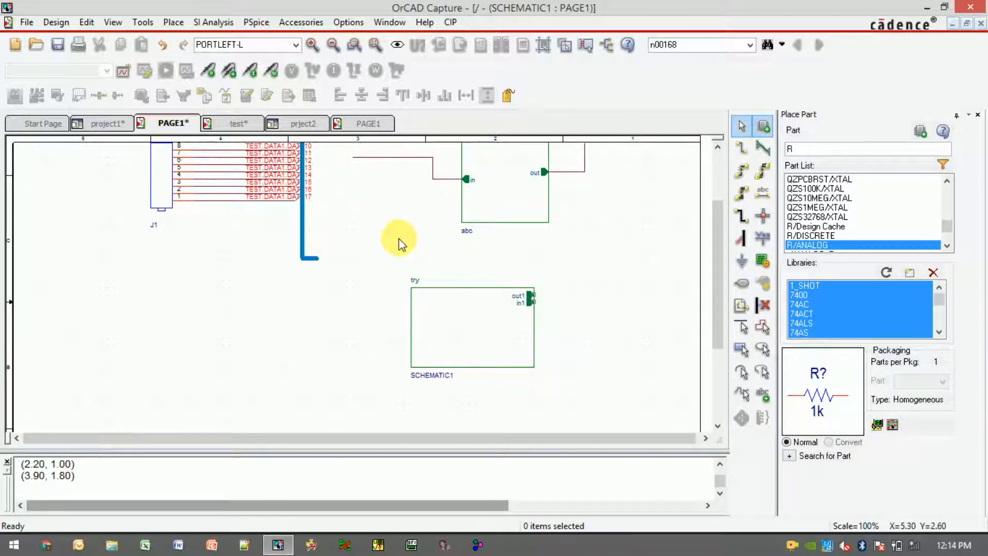
pyautogui.rightClick(304, 123)
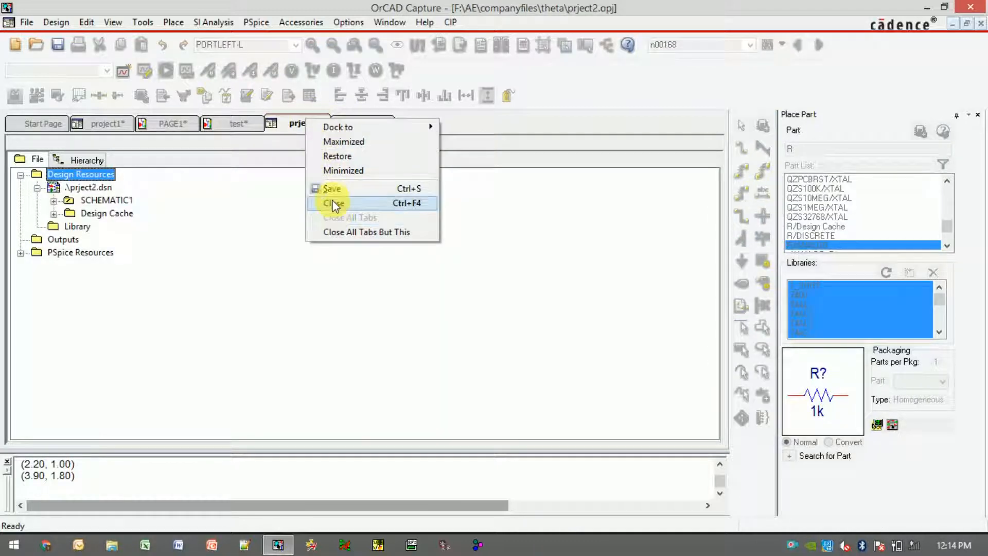
pyautogui.click(334, 203)
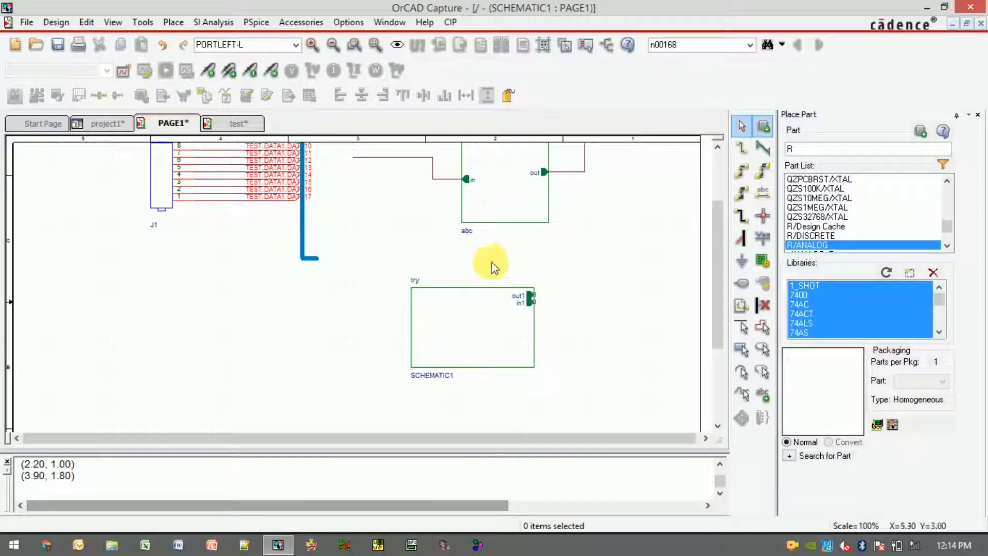
# Descend into the try block's resistor divider, then return to PAGE1.
pyautogui.doubleClick(471, 328)
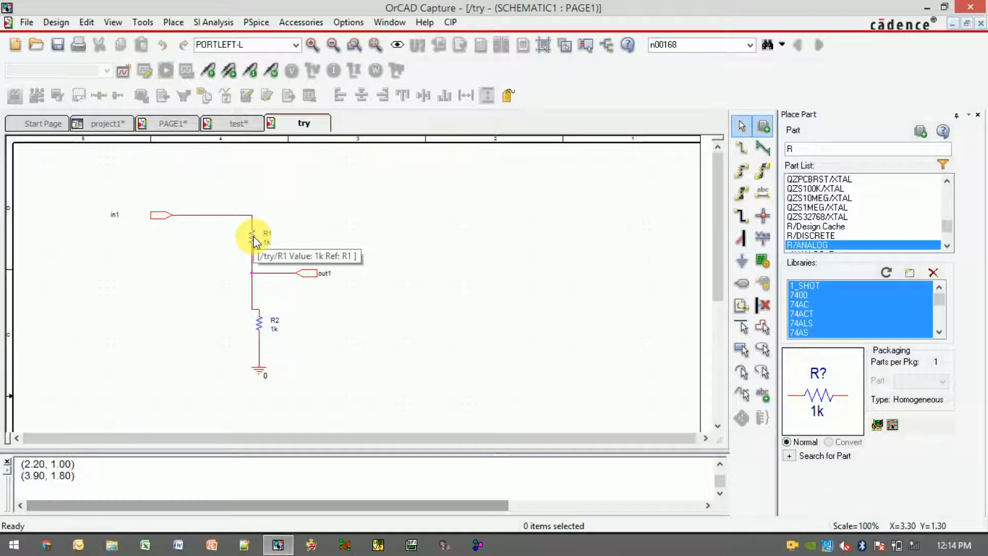
pyautogui.moveTo(236, 253)
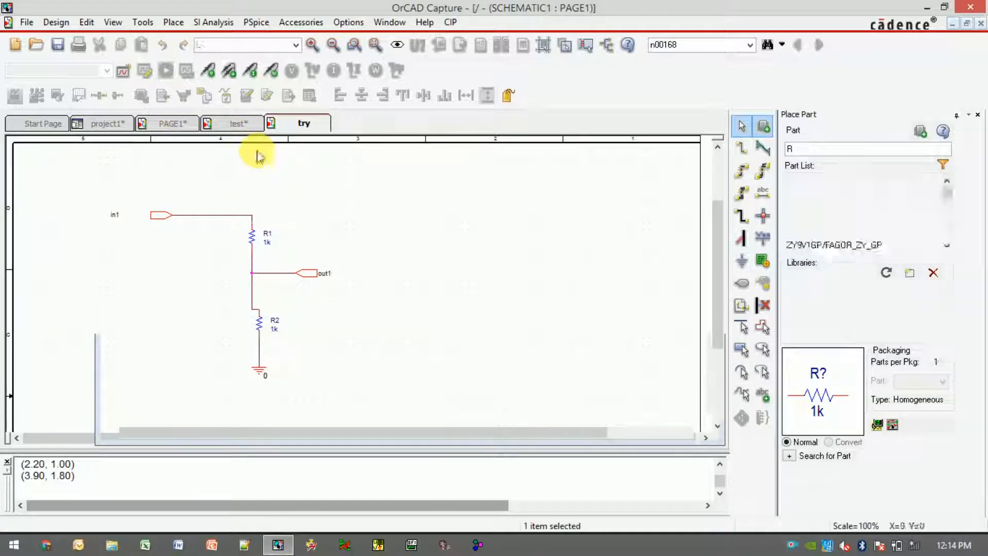
pyautogui.click(171, 123)
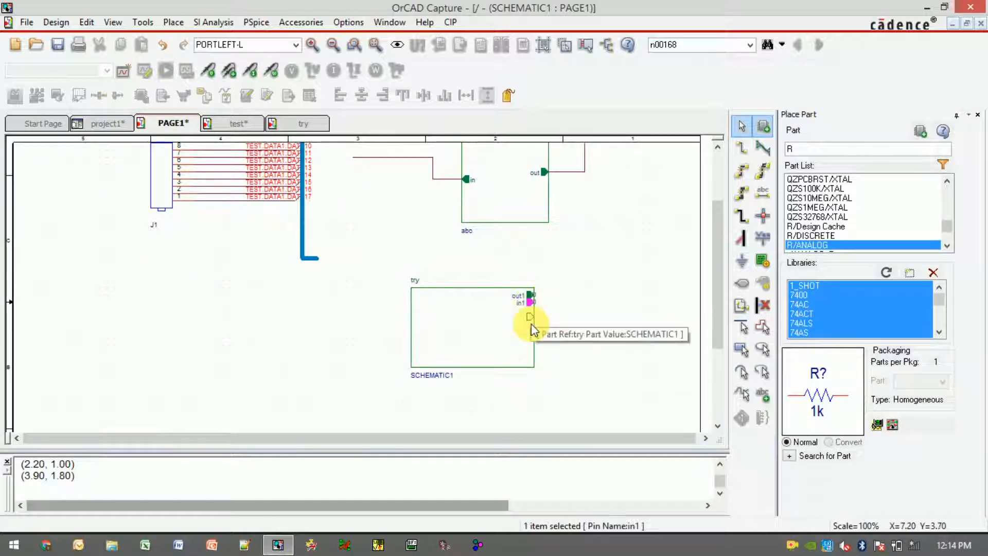